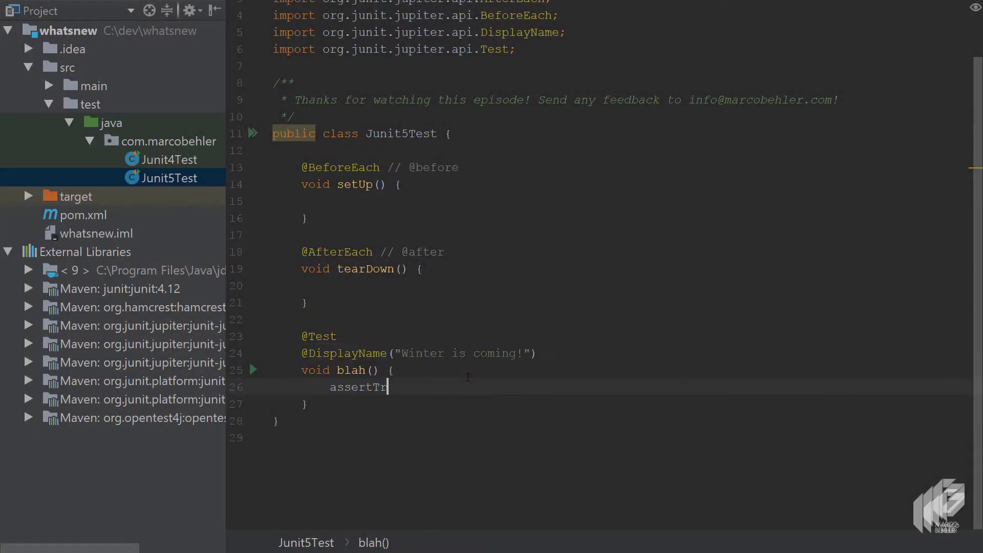
Complete the blah() test assertion as assertTrue(5 > 6); in Junit5Test
type("ue(5 > 6)")
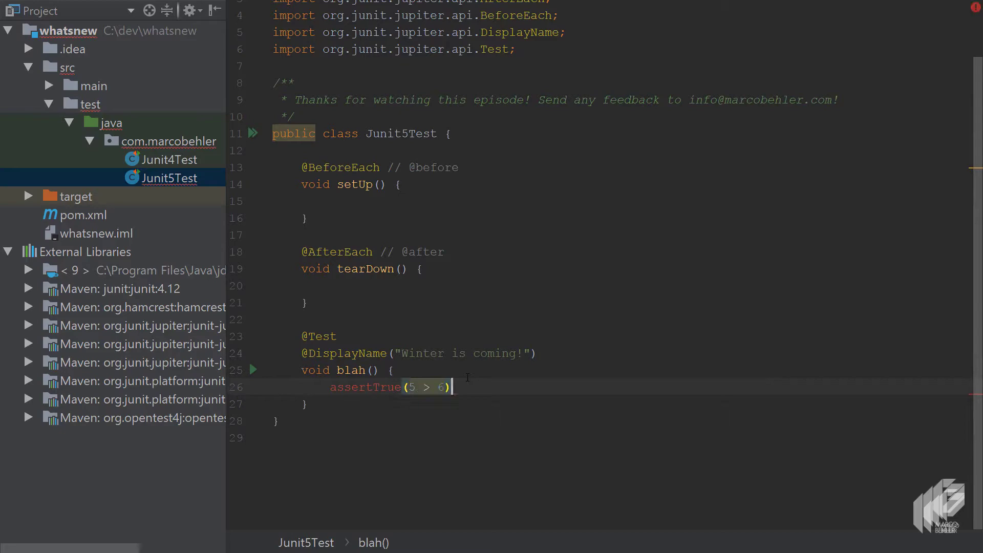
type(";")
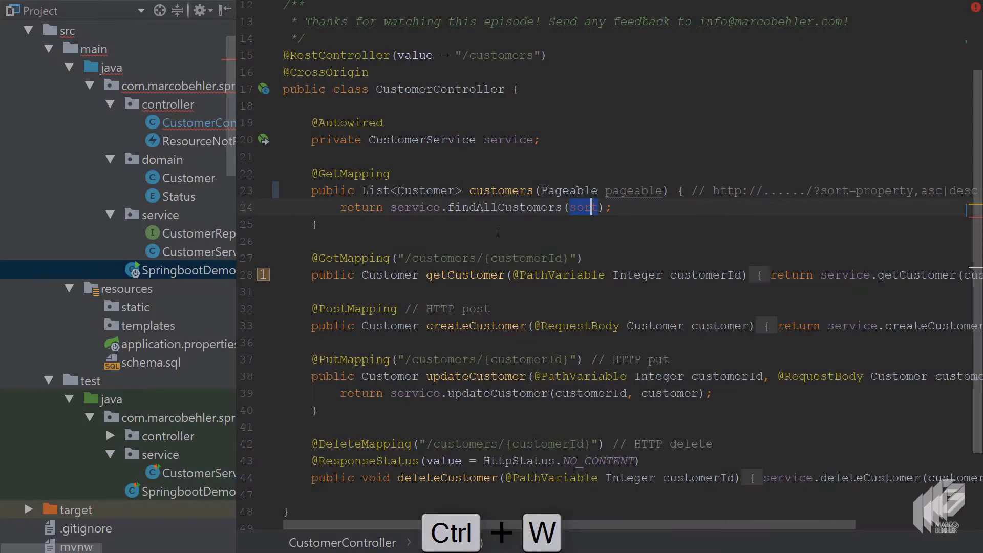
Rename the Pageable parameter of findAllCustomers from sort via Change Signature, typing 'pageable' then 'page'
type("pageable")
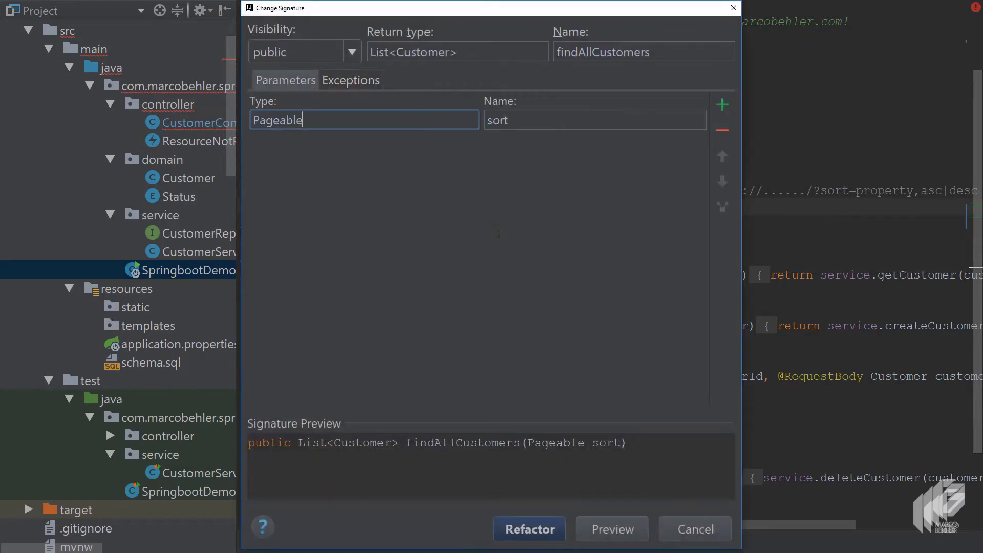
type("page")
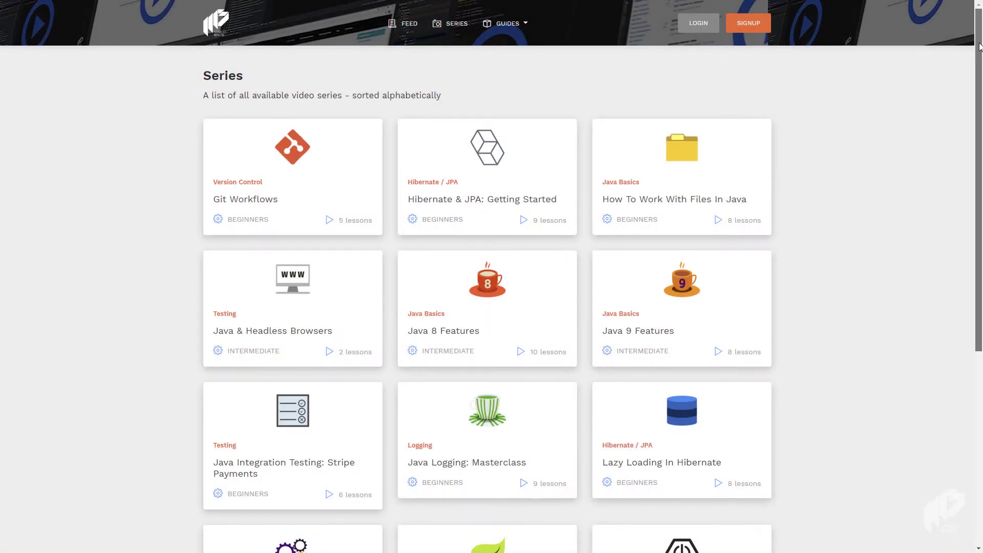
Scroll the Series catalog down to the last cards, The perfect Java Developer setup and What's new in....?
scroll("down", 3)
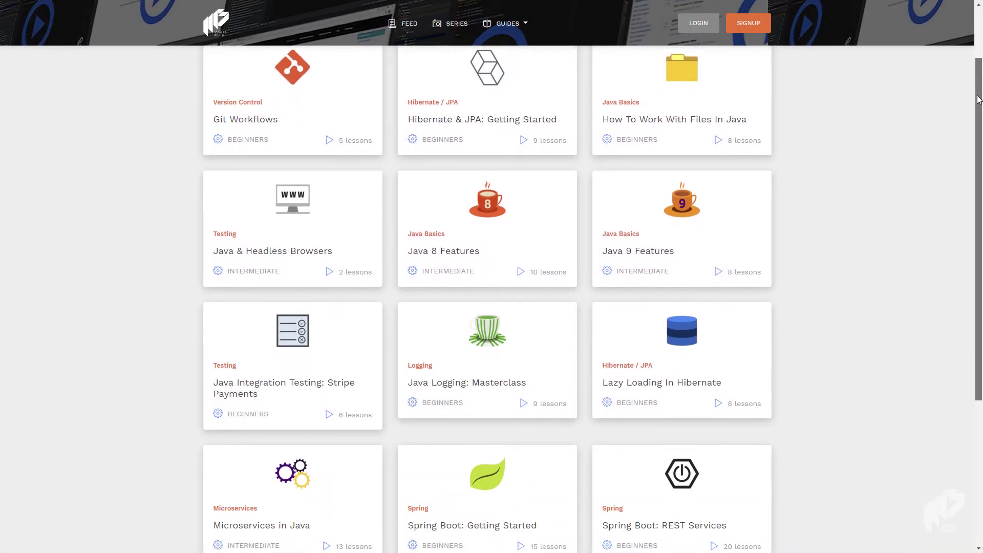
scroll("down", 3)
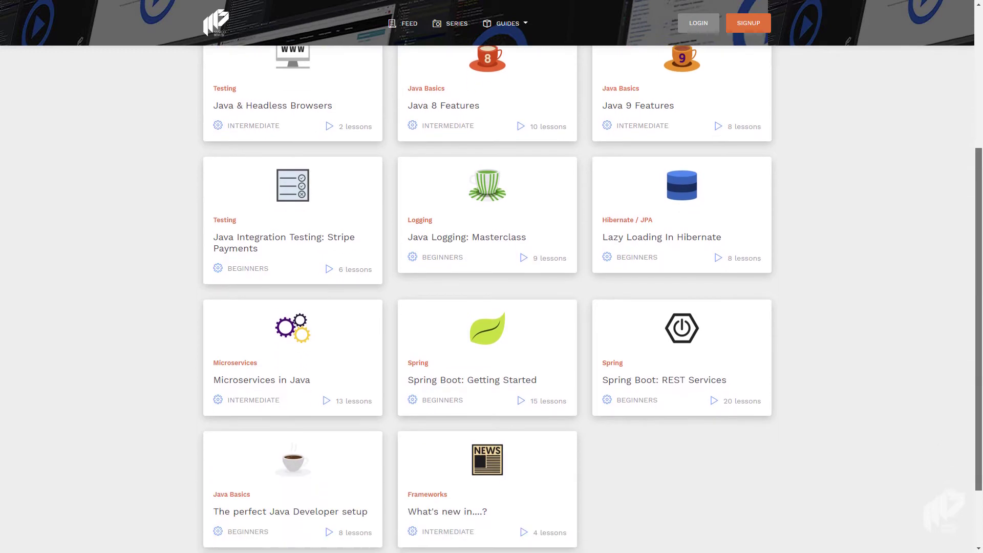
scroll("down", 3)
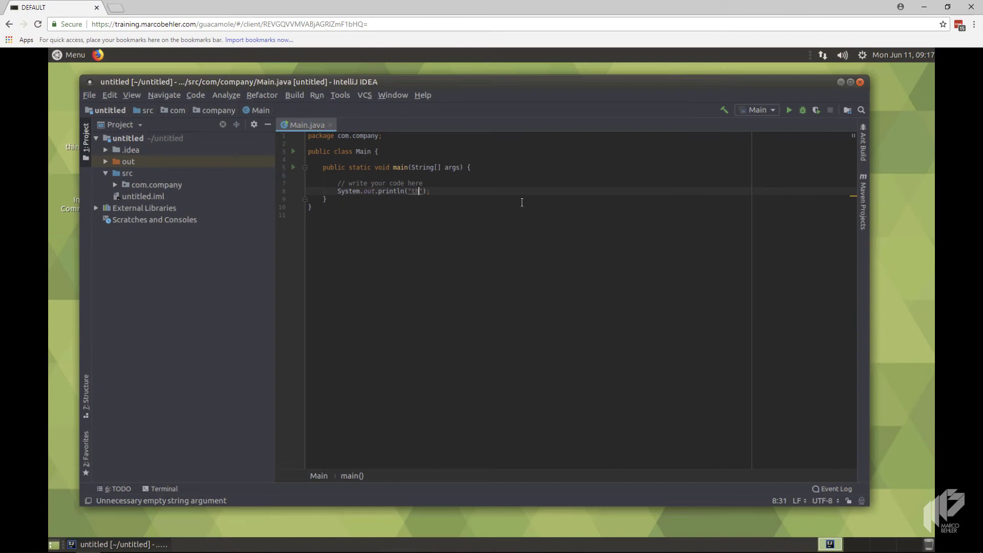
Fill the println string in Main.java with 'this looks like fun'
type("this looks like")
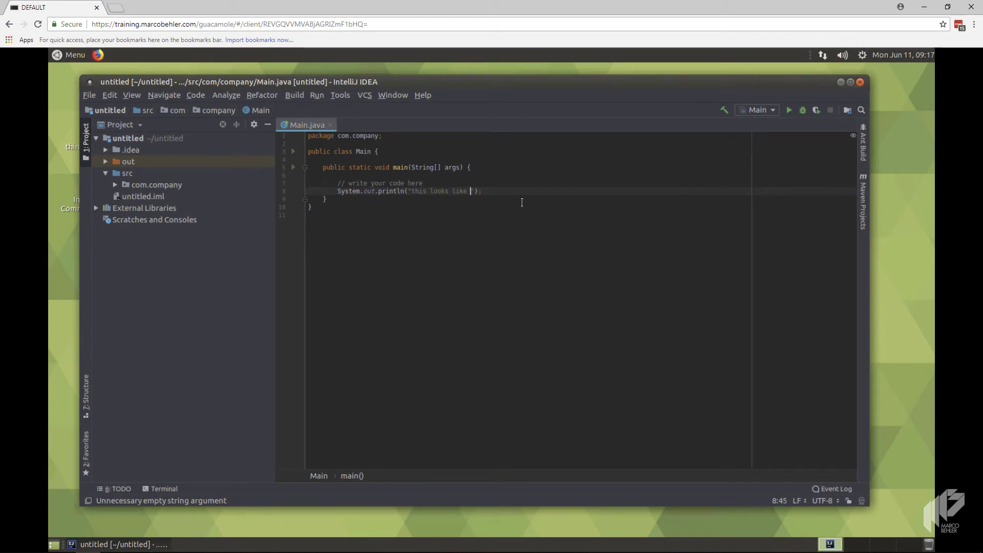
type("fun")
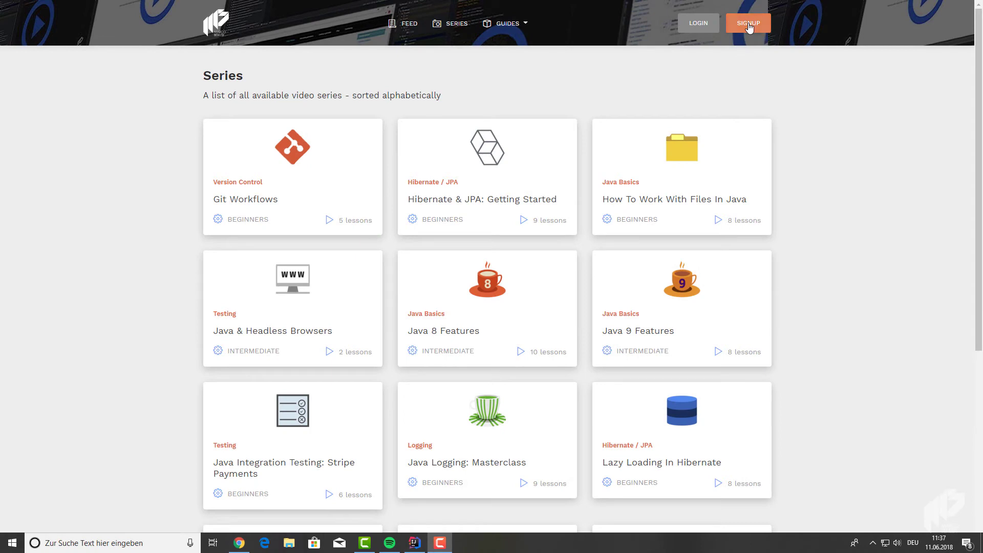
Go to Plans & Pricing via SIGNUP, showing Monthly $20/mo, Yearly $192/yr and Teams $90/mo
left_click(749, 23)
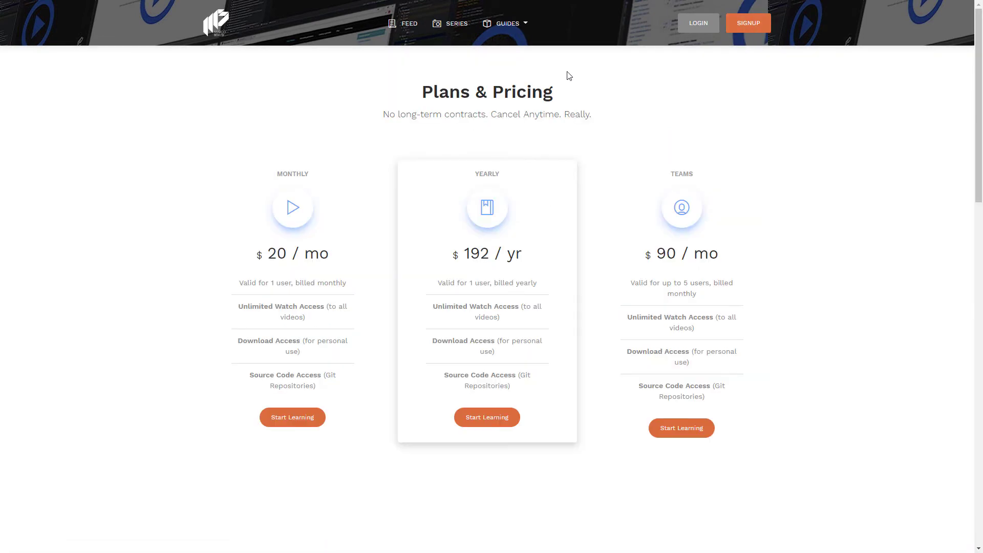
mouse_move(394, 374)
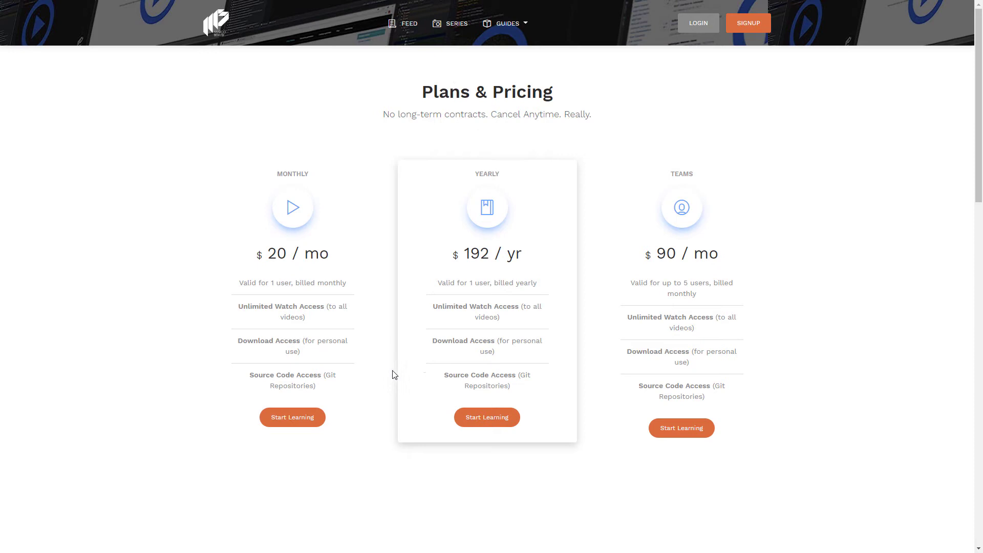